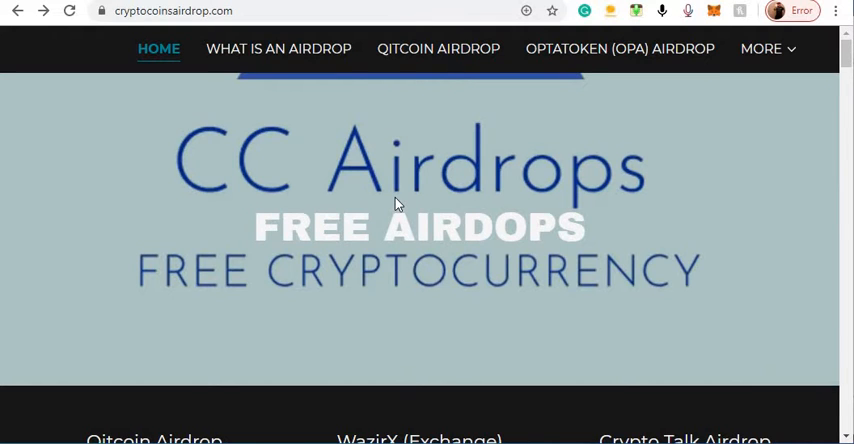
Open the WazirX (Exchange) airdrop page from the homepage and reach its step-by-step guide.
scroll(down, 3)
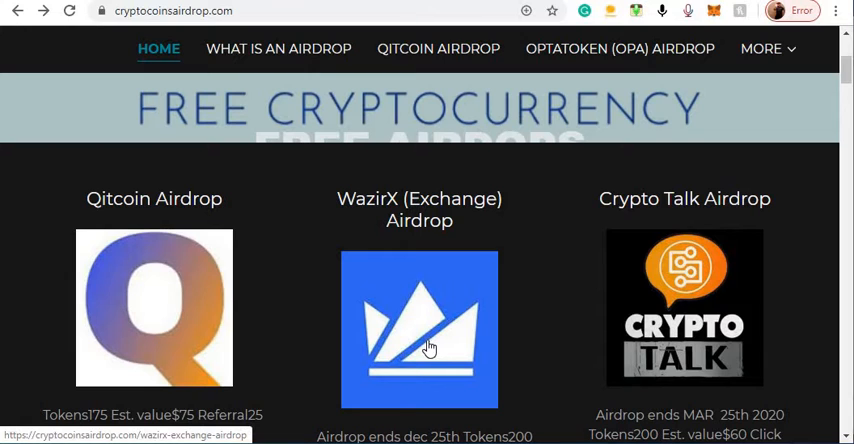
click(420, 330)
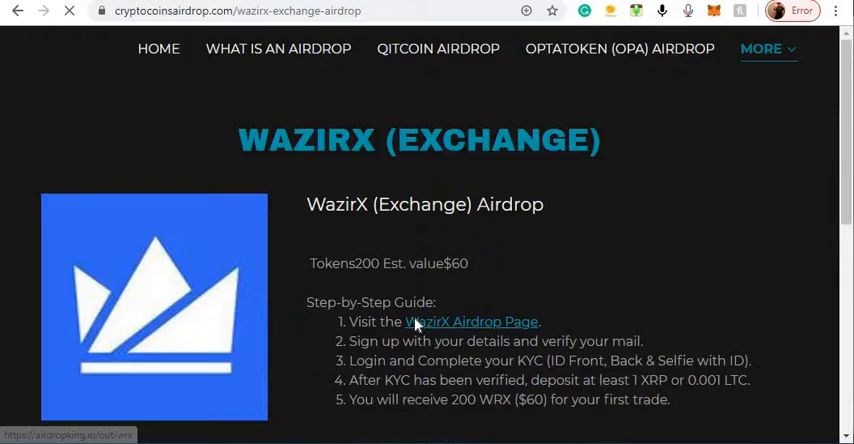
scroll(down, 3)
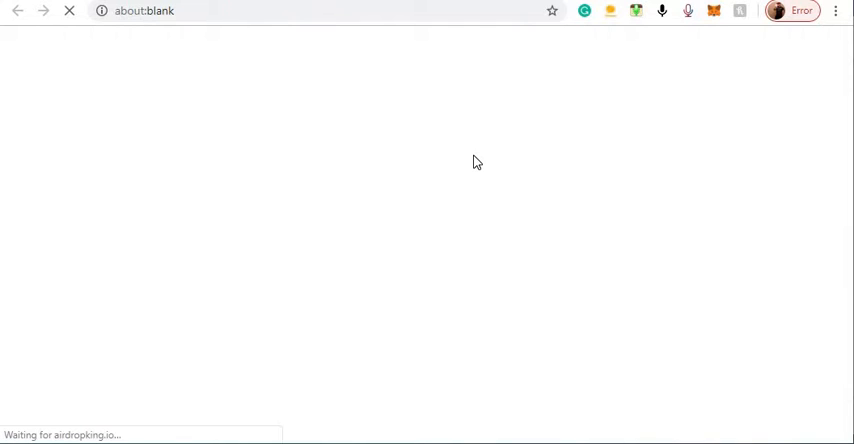
Visit wazirx.com and bring up the WazirX sign-up page.
text(wazirx.com)
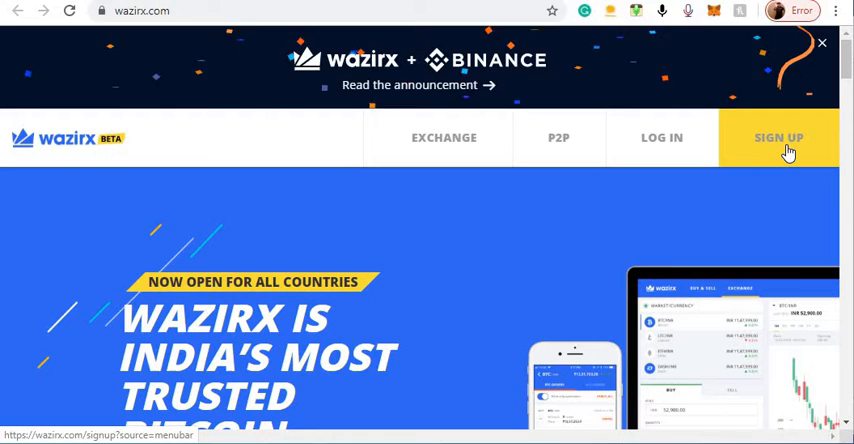
click(780, 138)
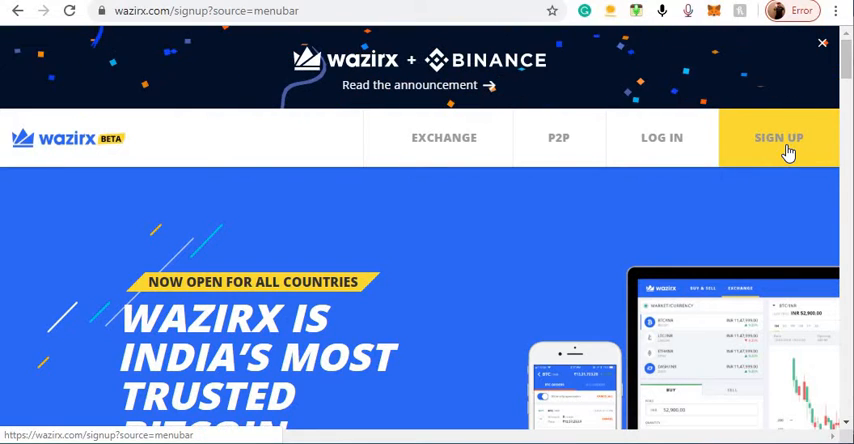
click(780, 136)
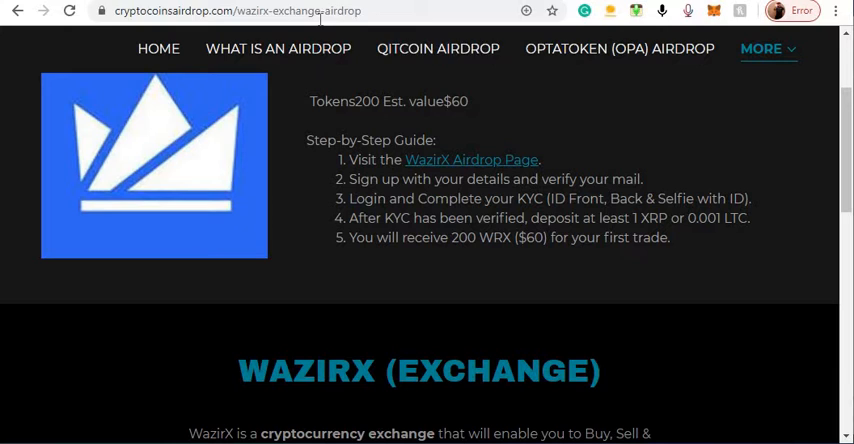
mouse_move(490, 164)
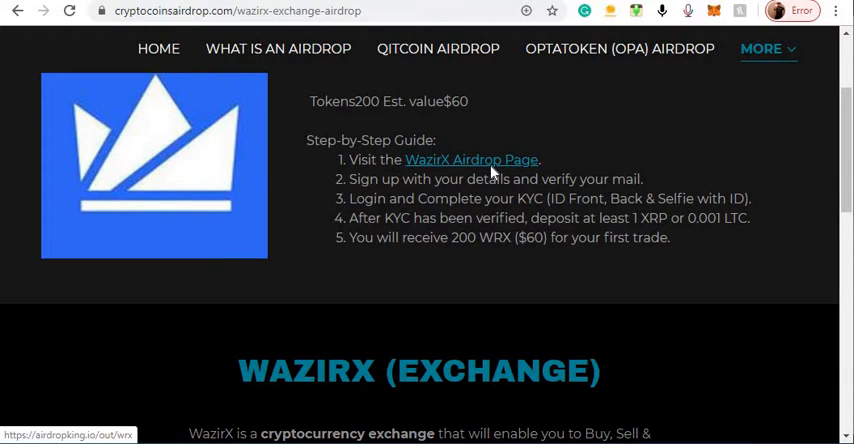
click(470, 160)
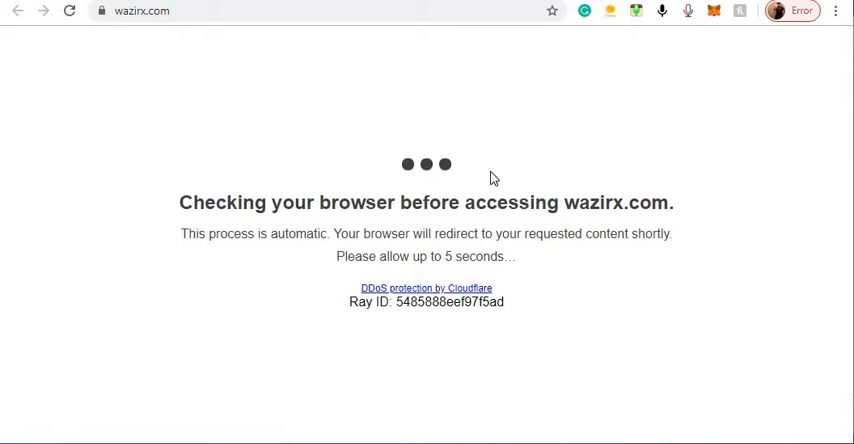
mouse_move(736, 152)
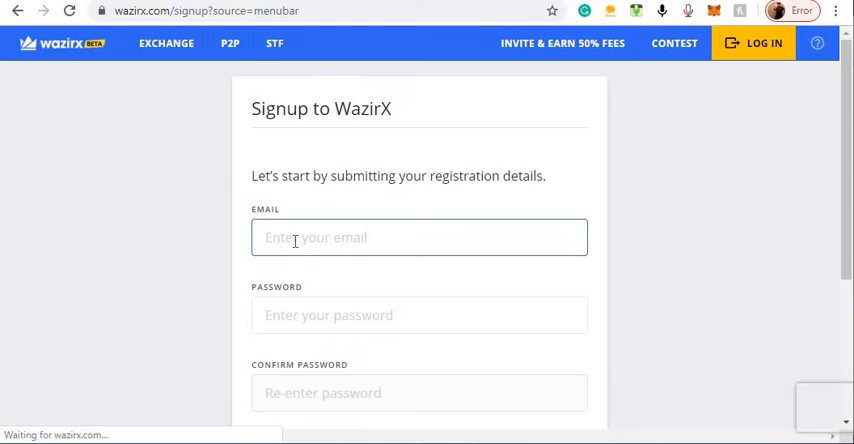
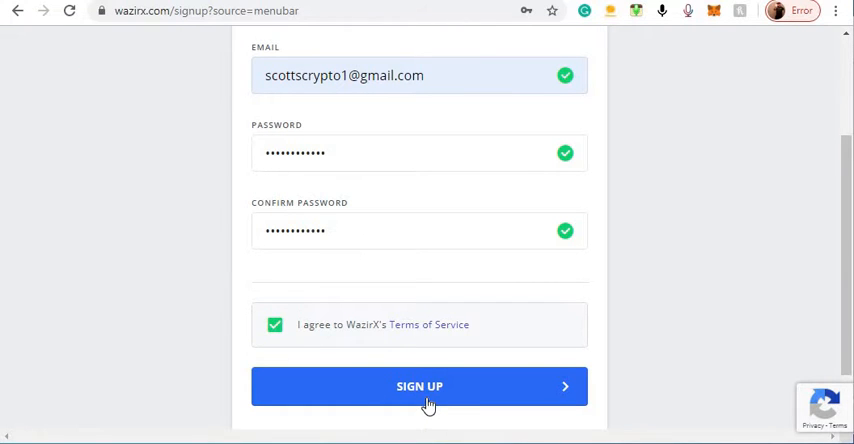
click(420, 386)
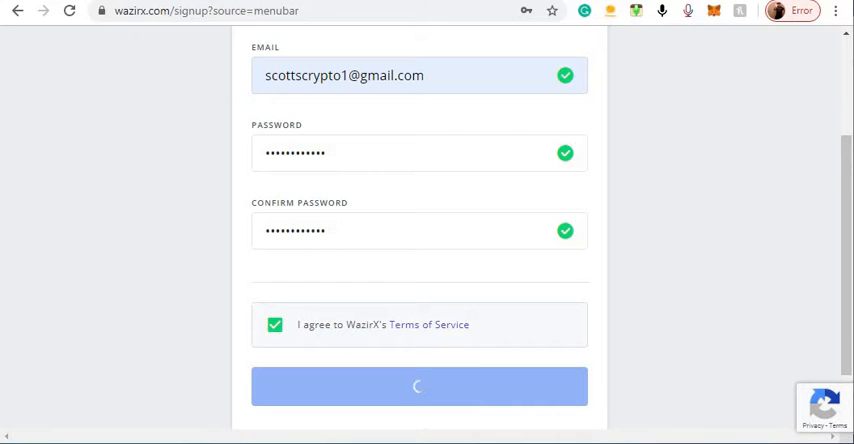
click(420, 388)
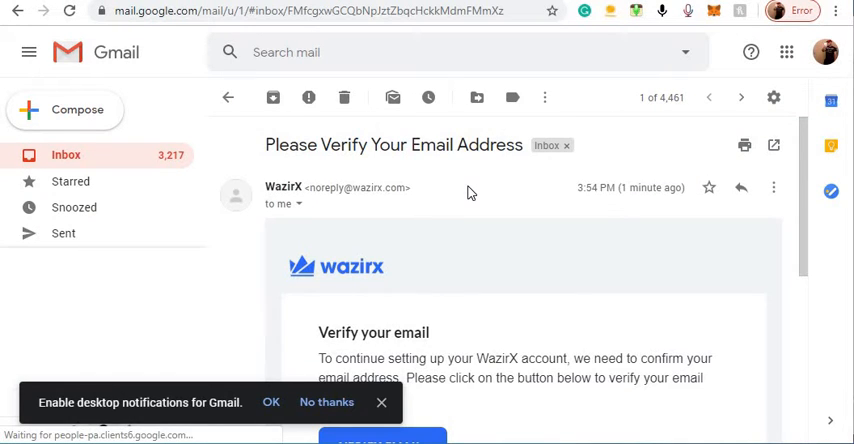
Confirm the account's email address via the Verify Email link in WazirX's Gmail message.
scroll(down, 3)
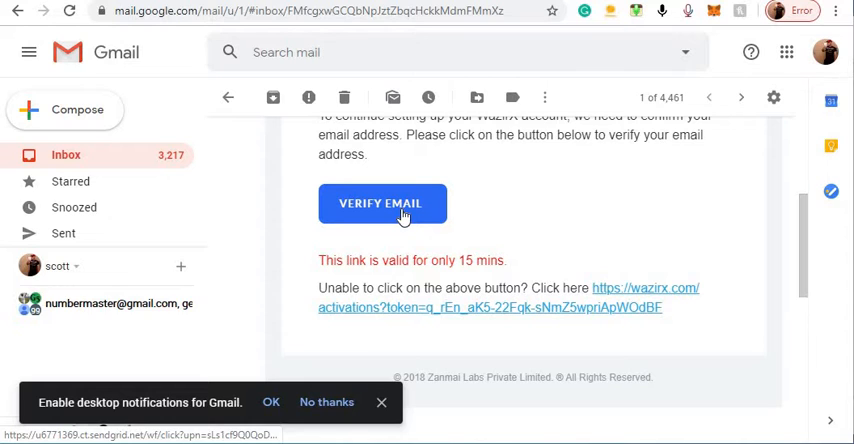
click(382, 204)
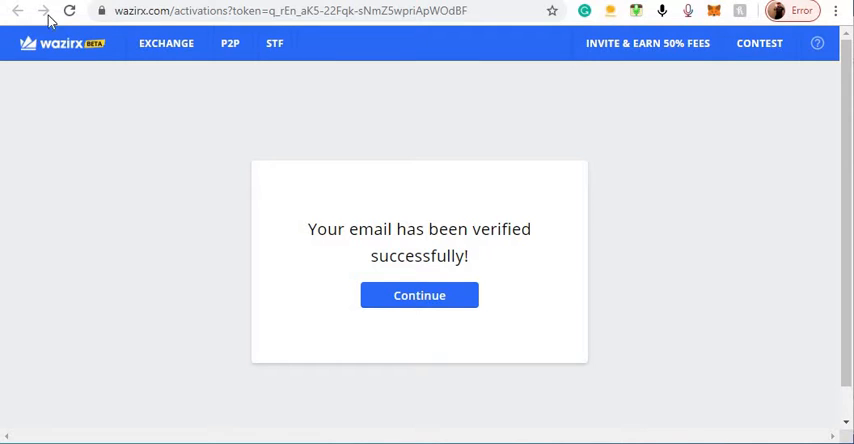
mouse_move(192, 108)
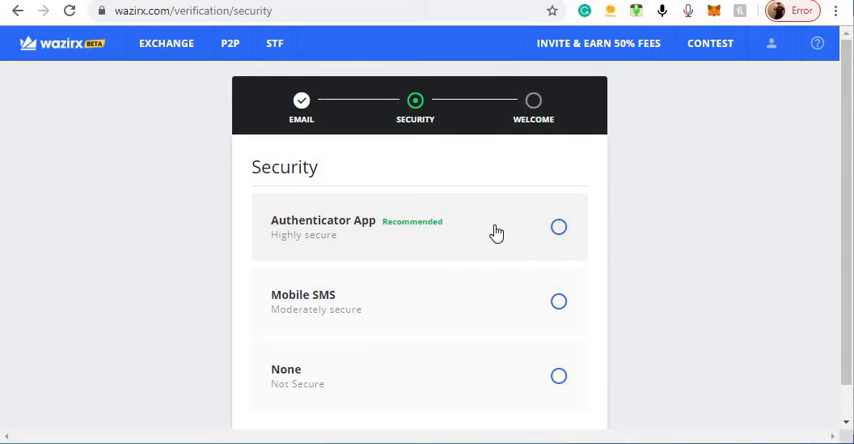
mouse_move(572, 236)
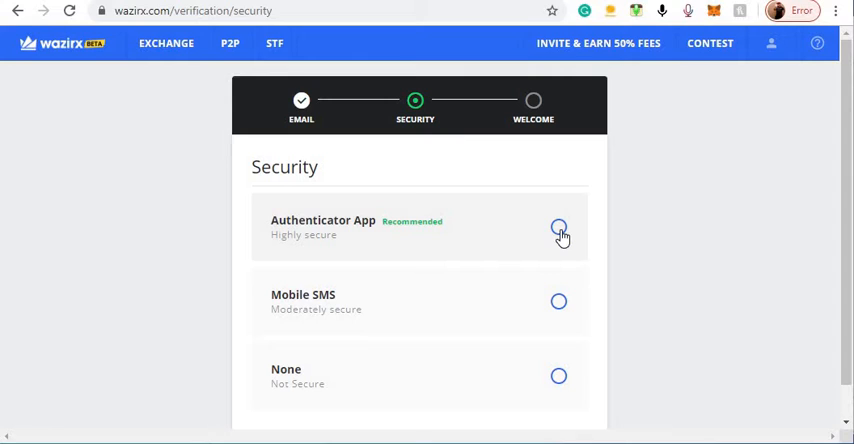
Choose Authenticator App security and show the 2FA setup QR code with secret key.
click(558, 232)
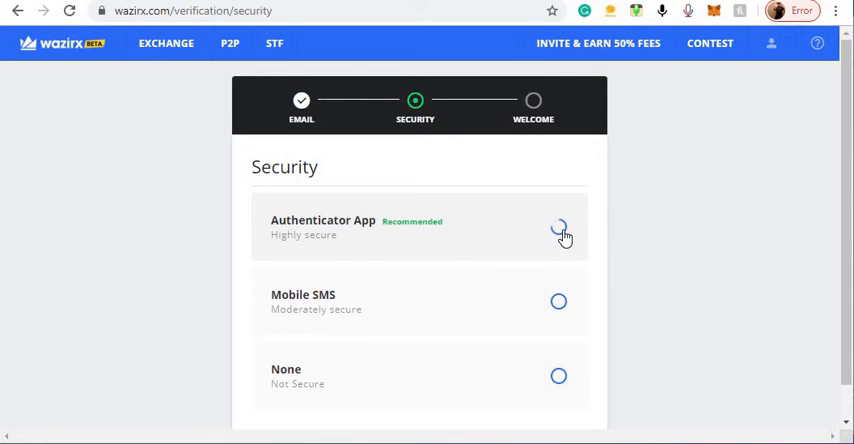
click(558, 228)
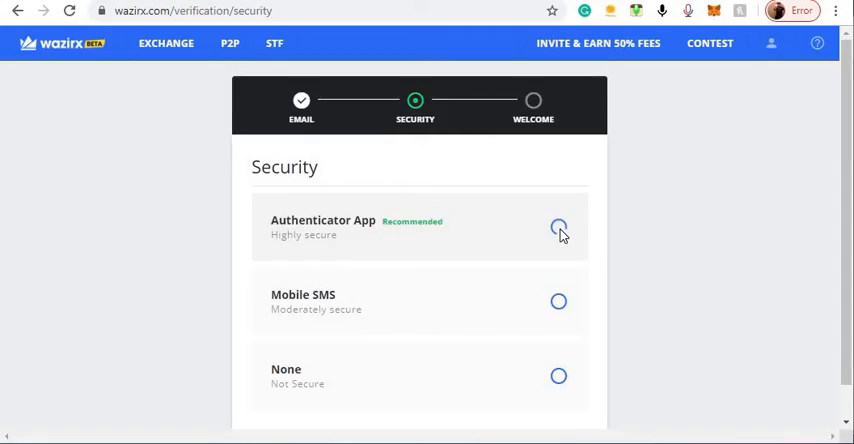
click(558, 228)
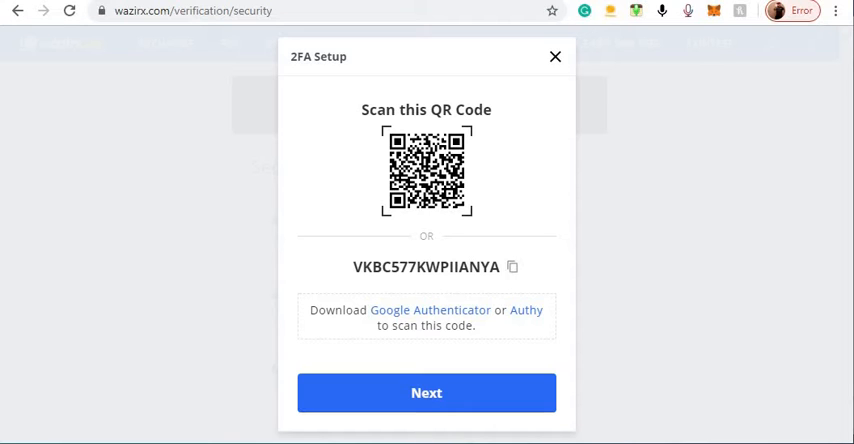
Leave the 2FA setup and reach the Profile section of Account Settings from the account menu.
click(556, 56)
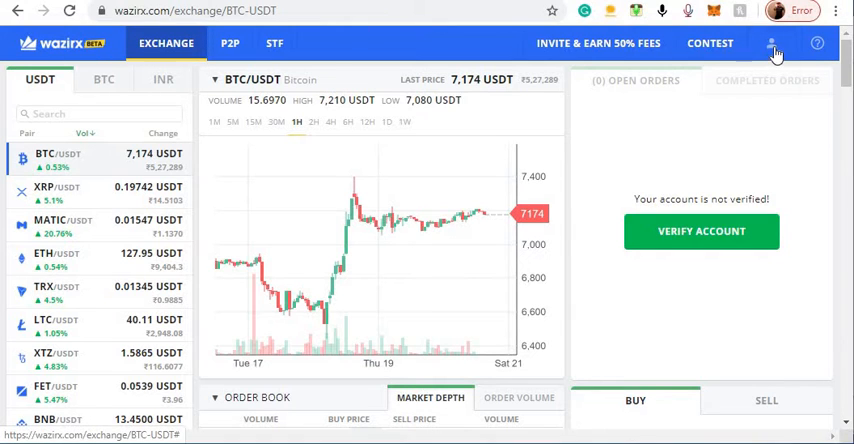
click(772, 44)
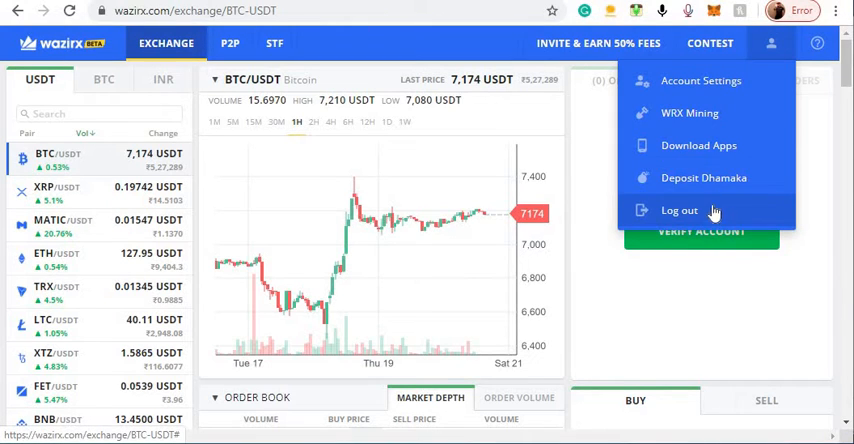
click(700, 80)
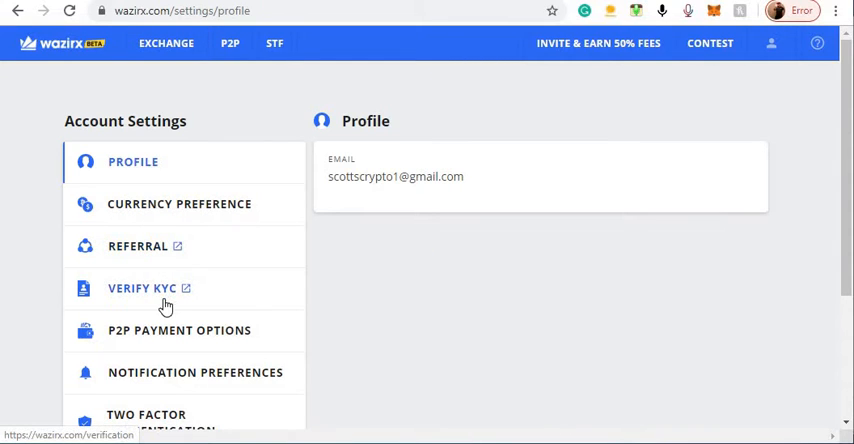
mouse_move(104, 308)
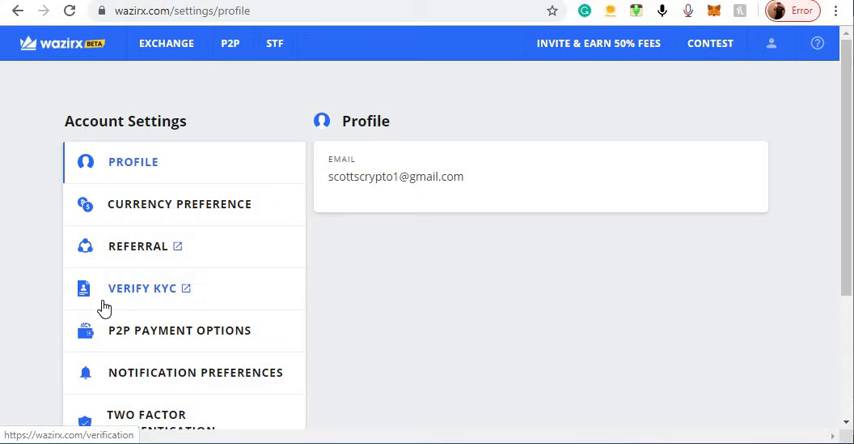
mouse_move(196, 300)
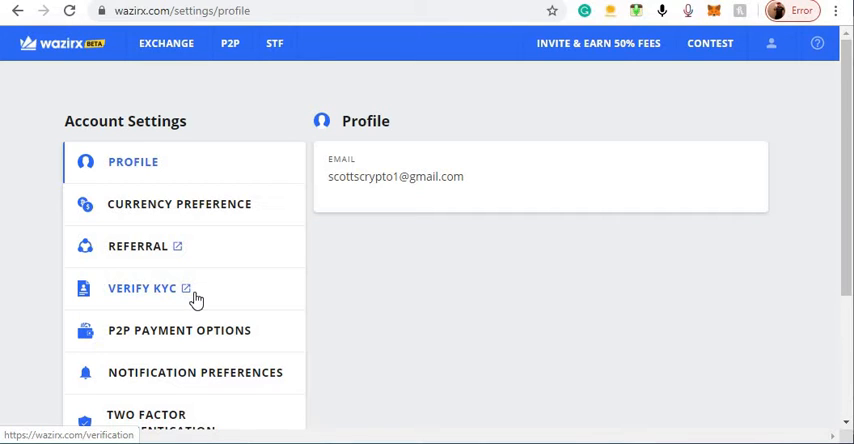
mouse_move(16, 112)
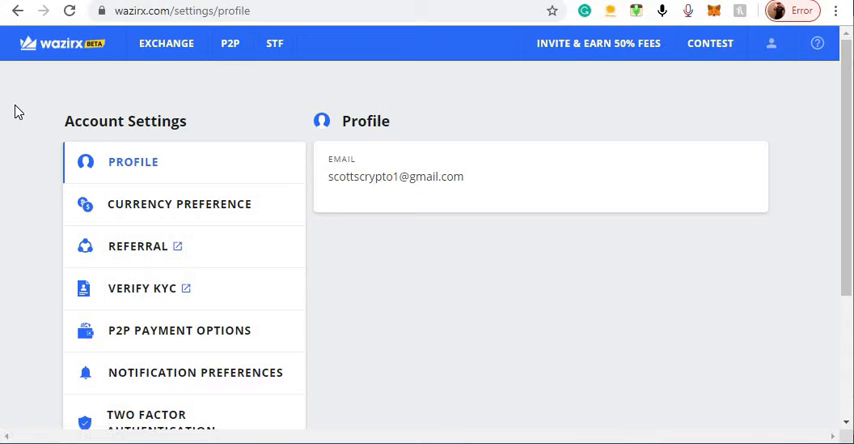
mouse_move(70, 90)
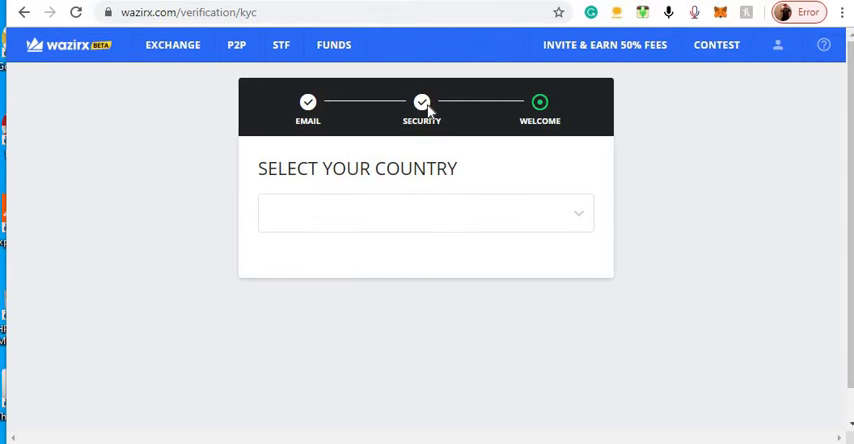
Select Canada as the KYC country and start the full identity verification.
click(424, 212)
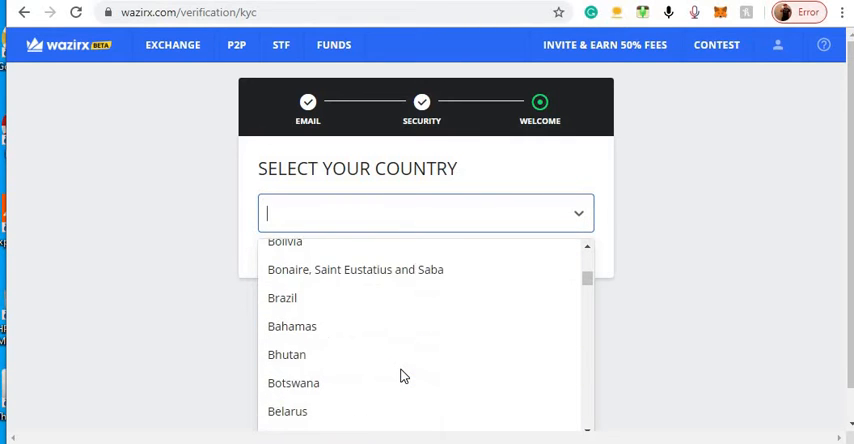
scroll(down, 3)
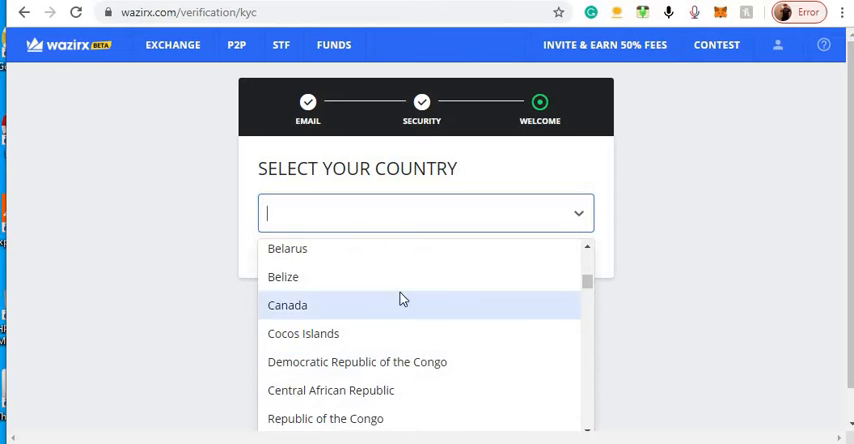
click(288, 304)
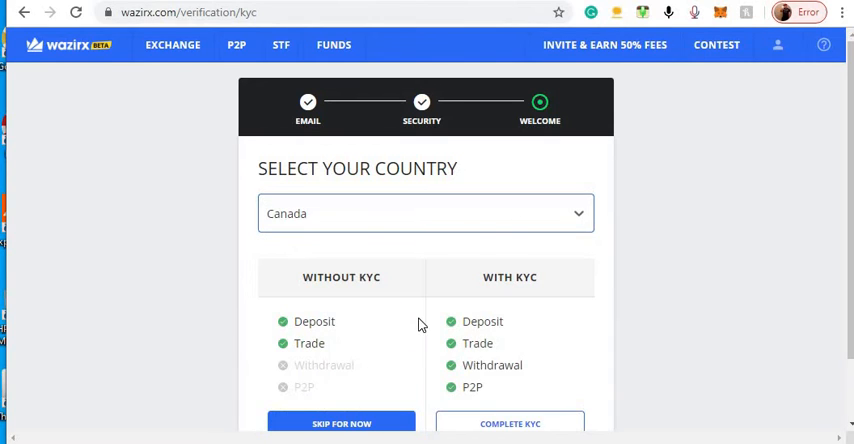
scroll(down, 3)
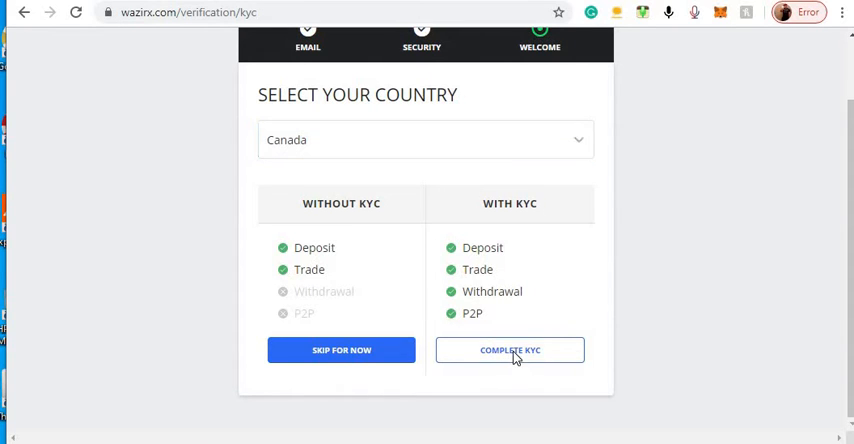
click(510, 350)
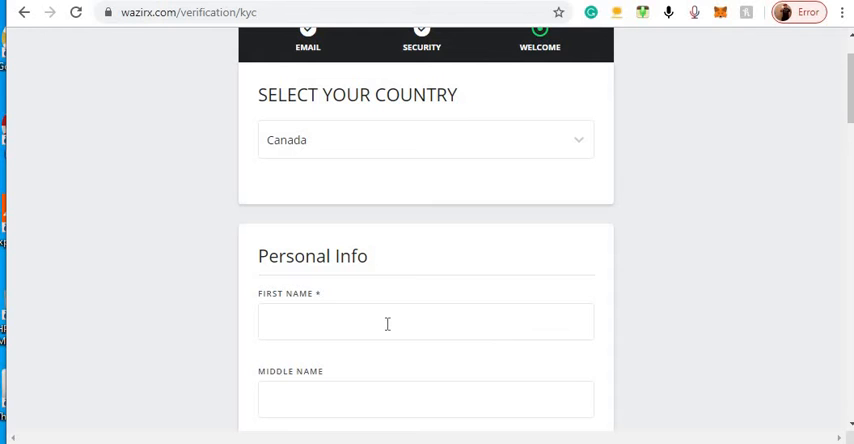
mouse_move(388, 320)
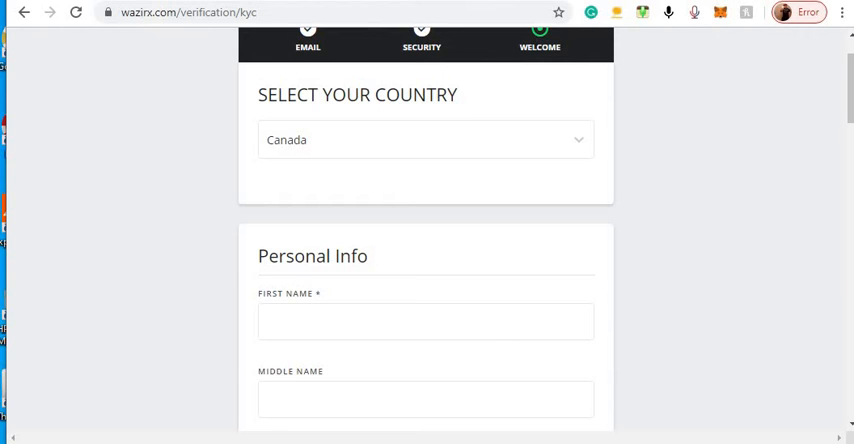
Review the KYC identity form down to the WRX referral rewards section.
scroll(down, 3)
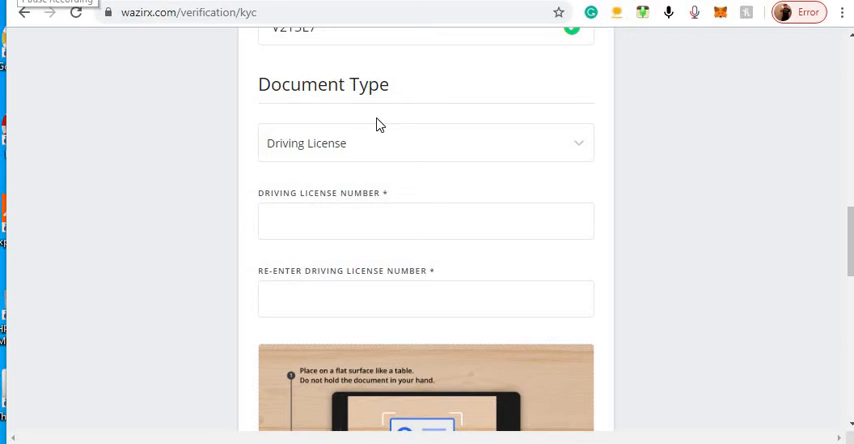
scroll(down, 3)
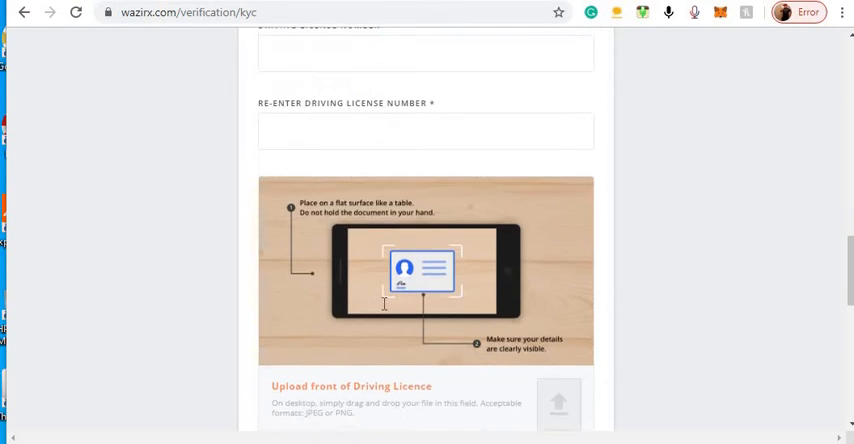
scroll(down, 3)
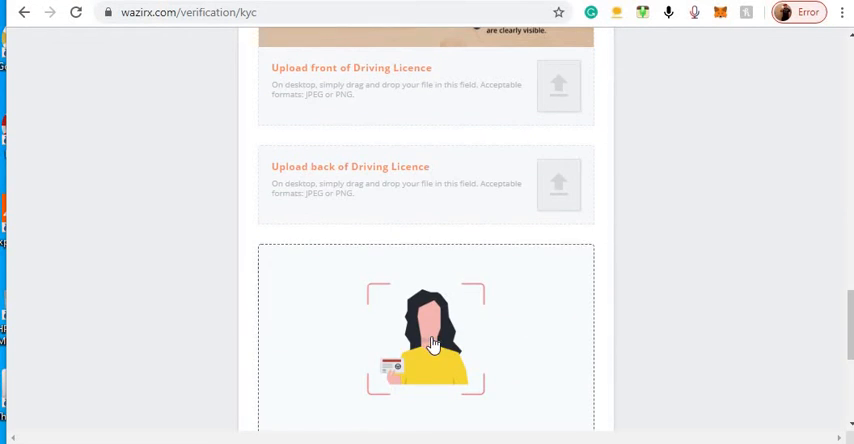
mouse_move(400, 214)
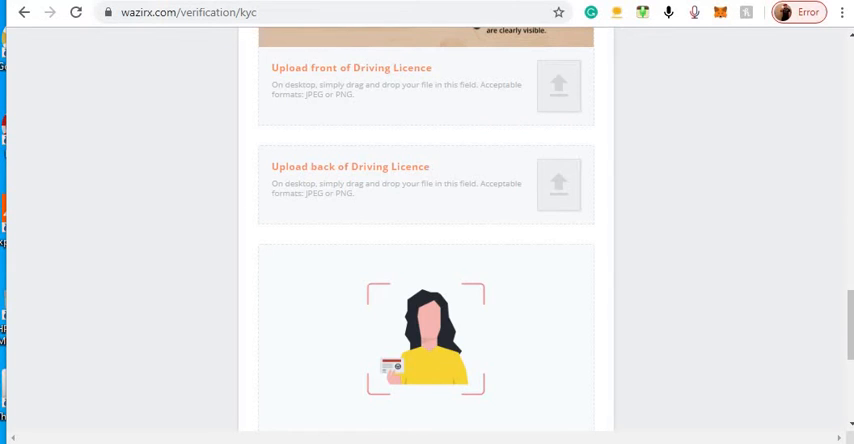
scroll(down, 3)
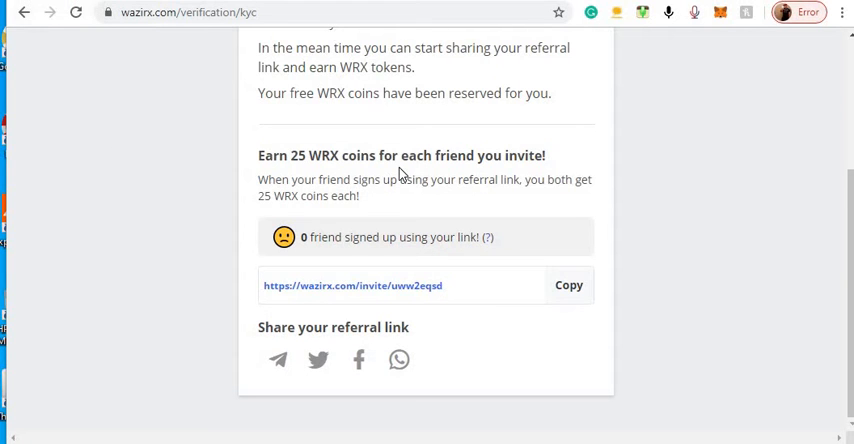
mouse_move(20, 10)
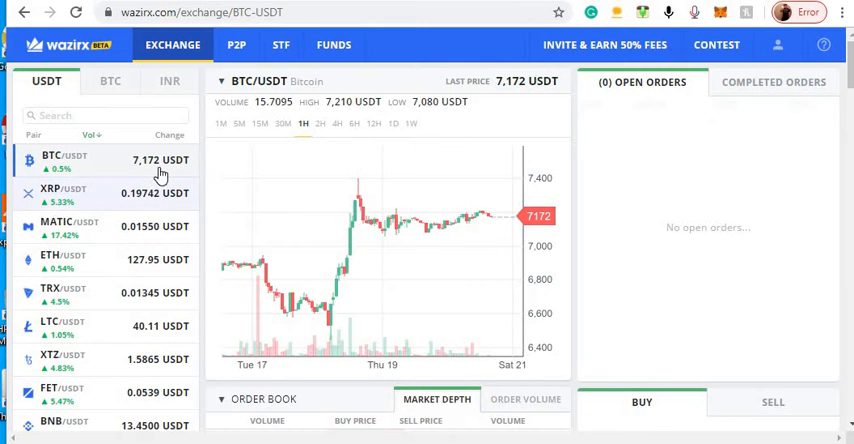
View the BTC/USDT exchange trading page with chart, market list and order book.
scroll(down, 3)
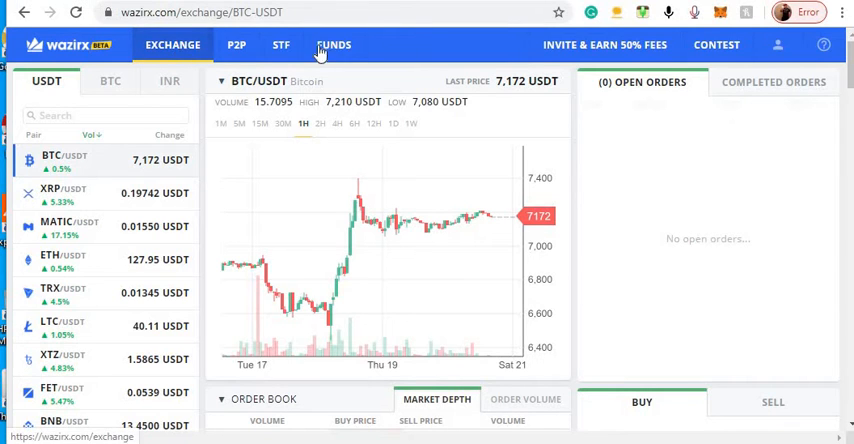
Reveal the Ripple (XRP) deposit address and destination tag on the Funds page.
click(334, 44)
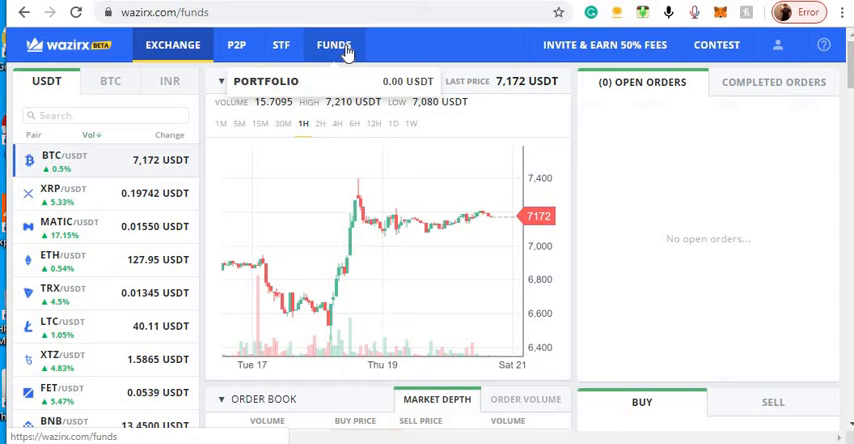
click(332, 44)
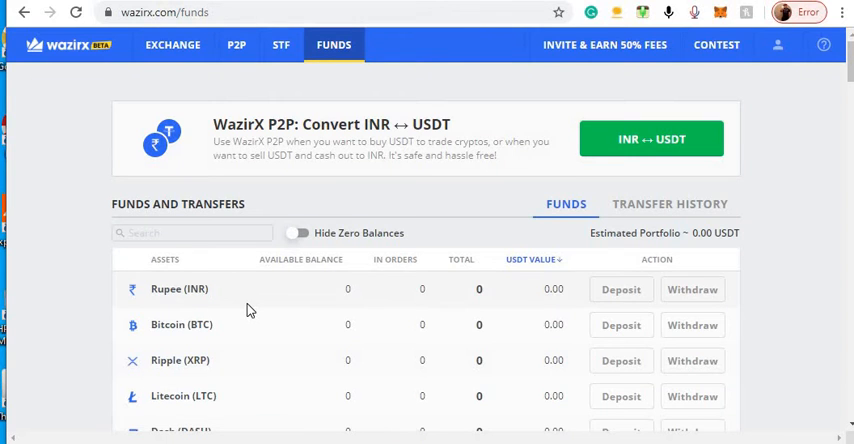
scroll(down, 3)
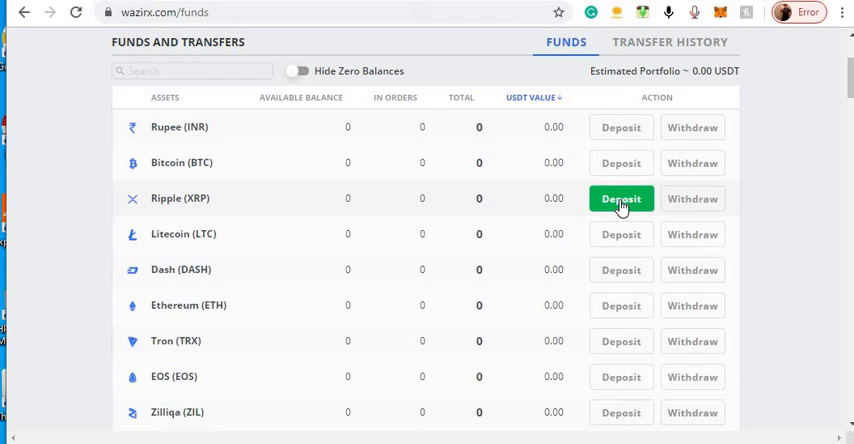
click(620, 198)
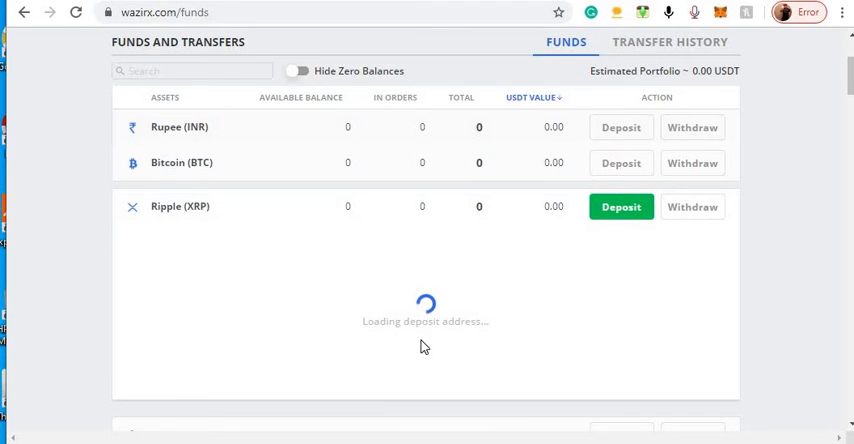
click(620, 208)
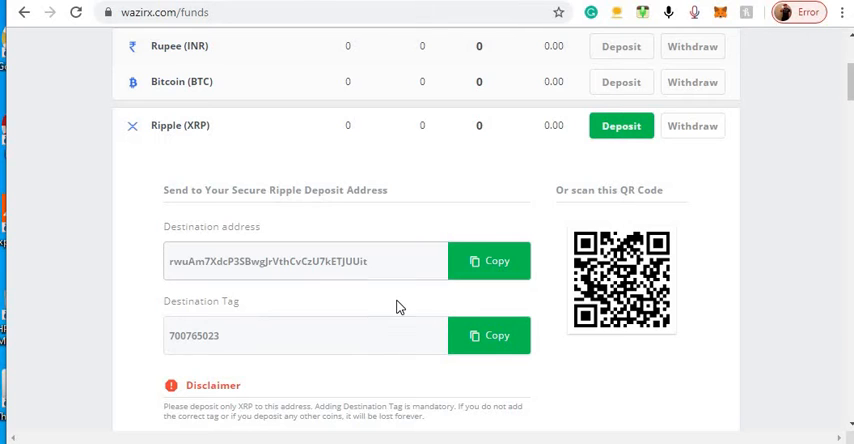
scroll(down, 3)
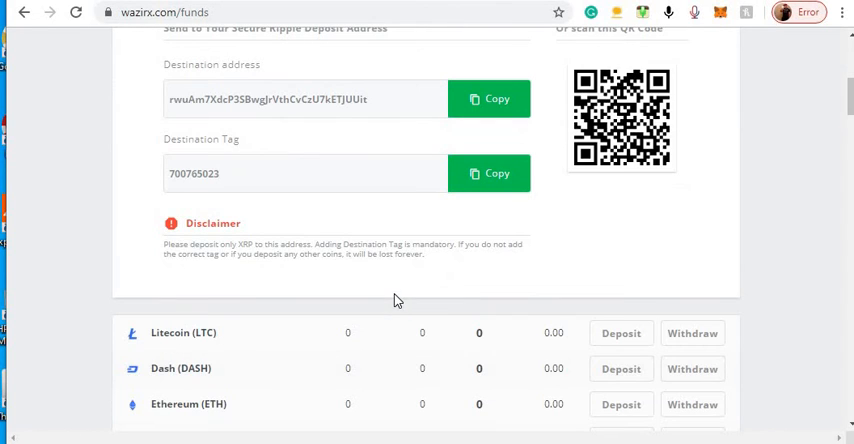
scroll(up, 3)
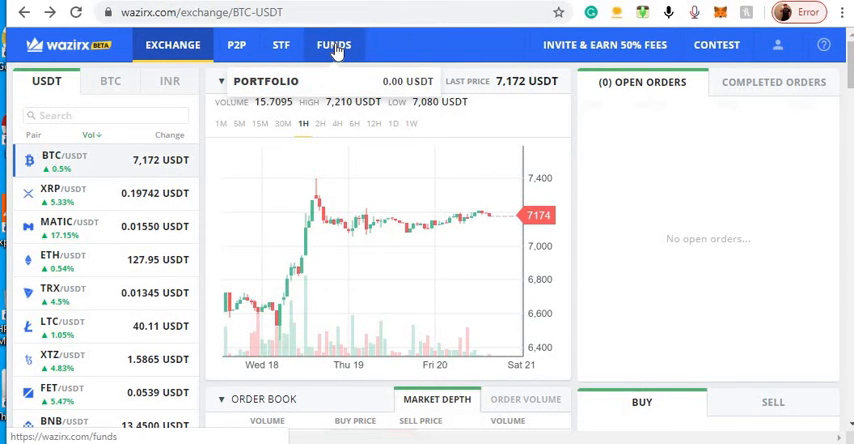
Look through the full Funds coin list from top to bottom.
click(334, 44)
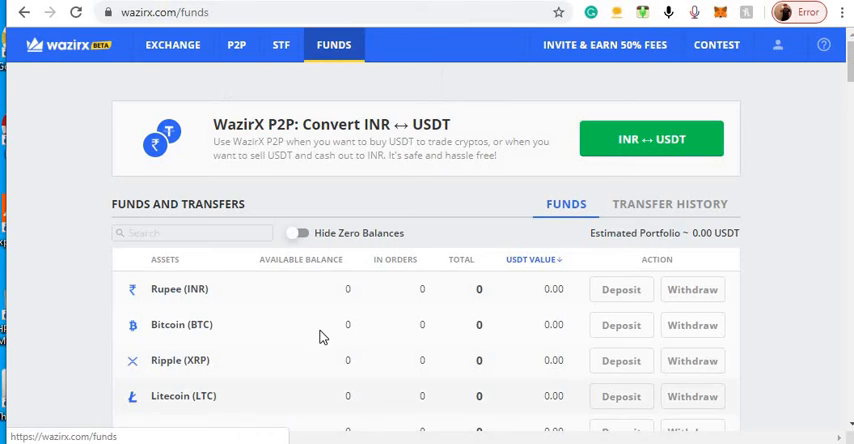
scroll(down, 3)
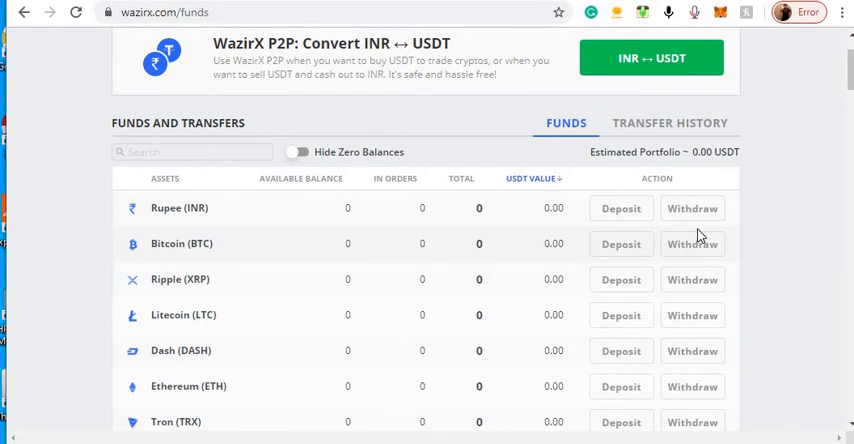
mouse_move(296, 332)
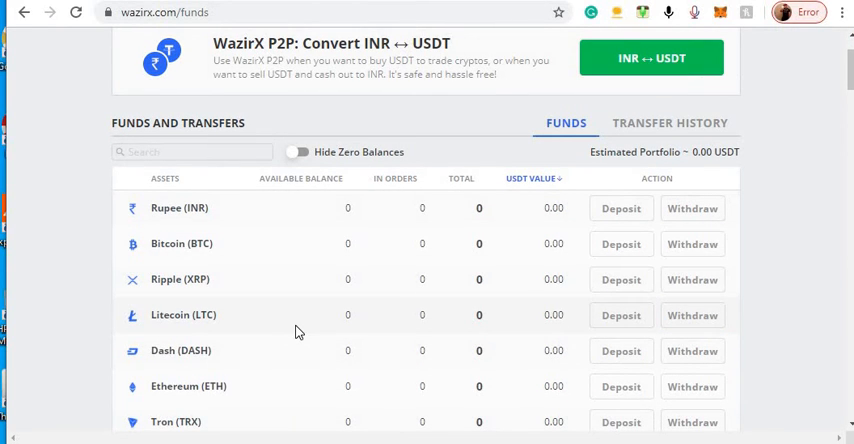
scroll(down, 3)
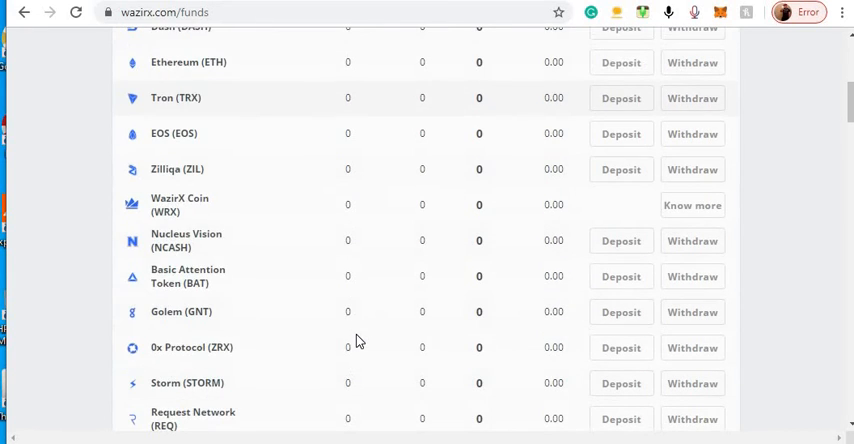
scroll(down, 3)
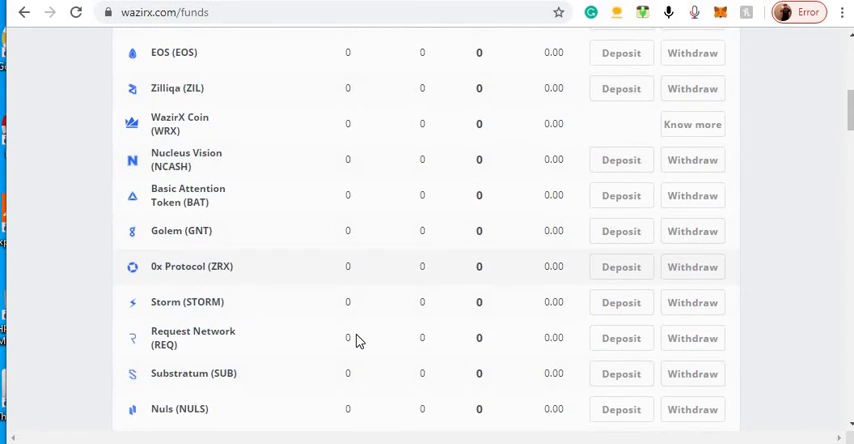
scroll(down, 3)
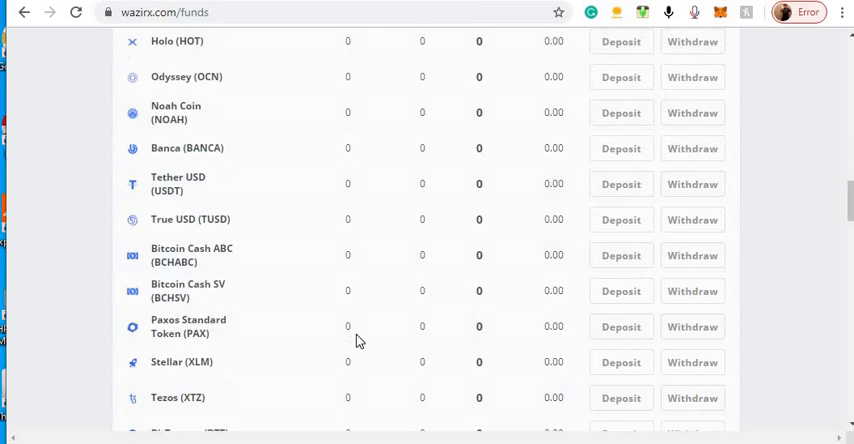
scroll(down, 3)
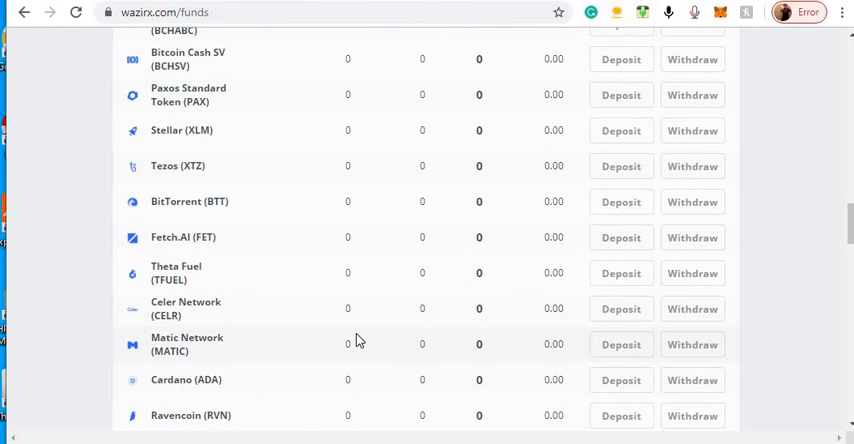
scroll(up, 3)
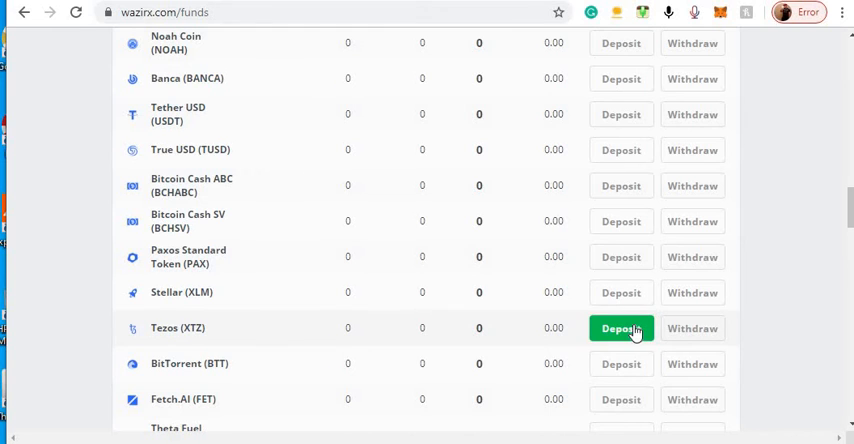
Check the Tezos (XTZ) and Ethereum Classic (ETC) deposit pages, both showing deposits suspended.
click(620, 328)
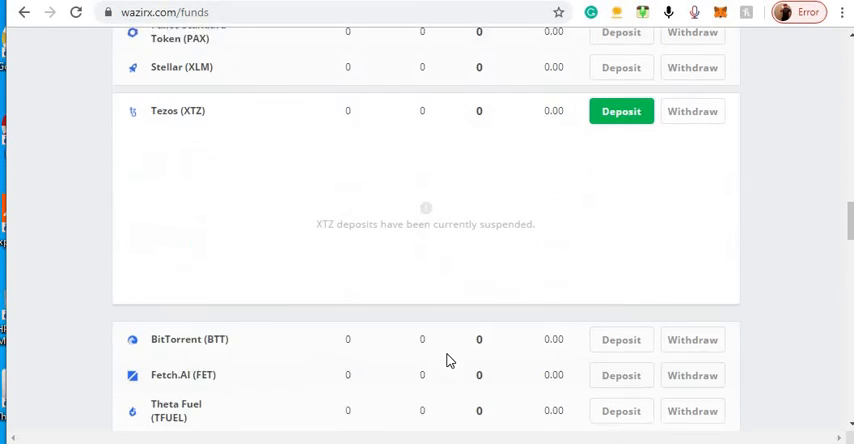
scroll(down, 3)
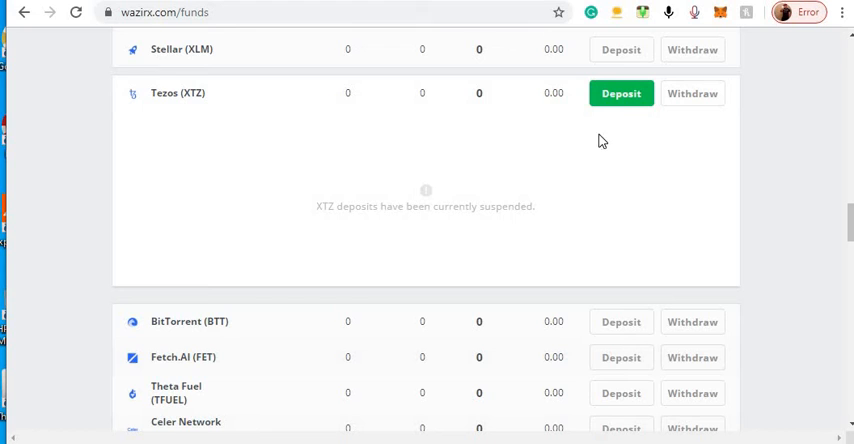
scroll(down, 3)
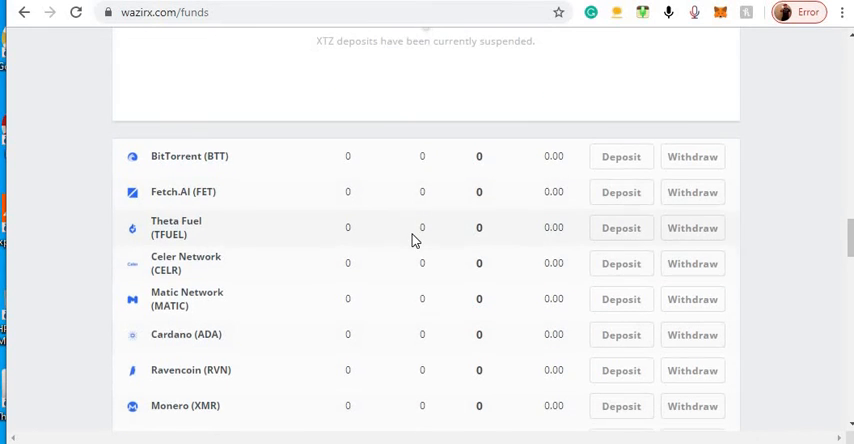
scroll(down, 3)
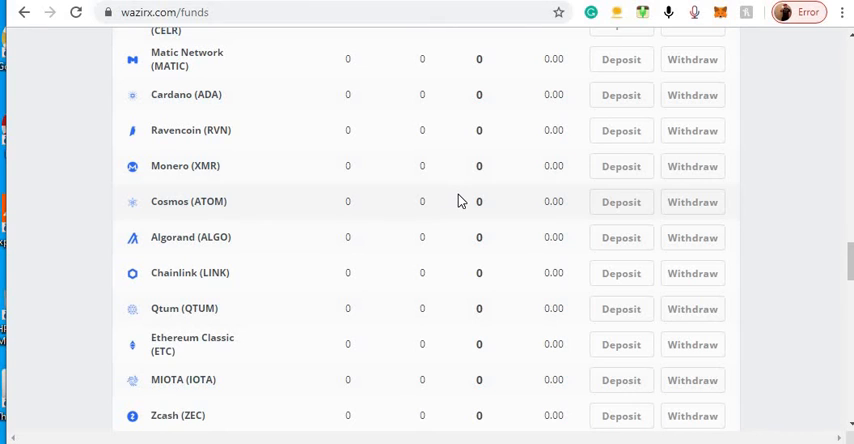
mouse_move(620, 272)
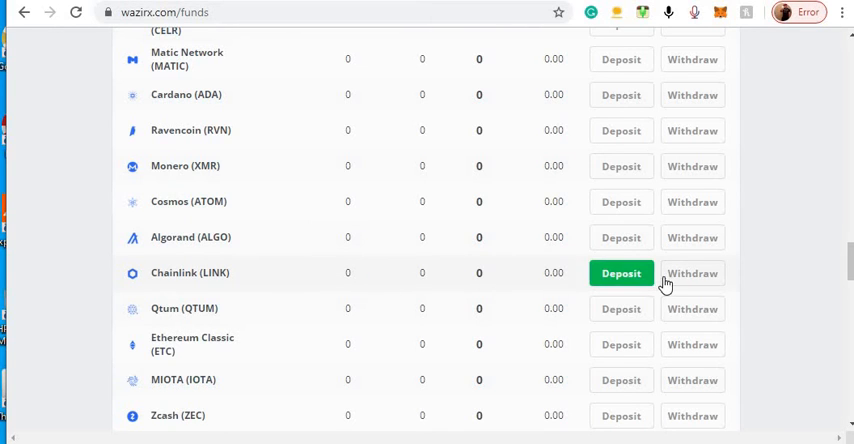
mouse_move(474, 326)
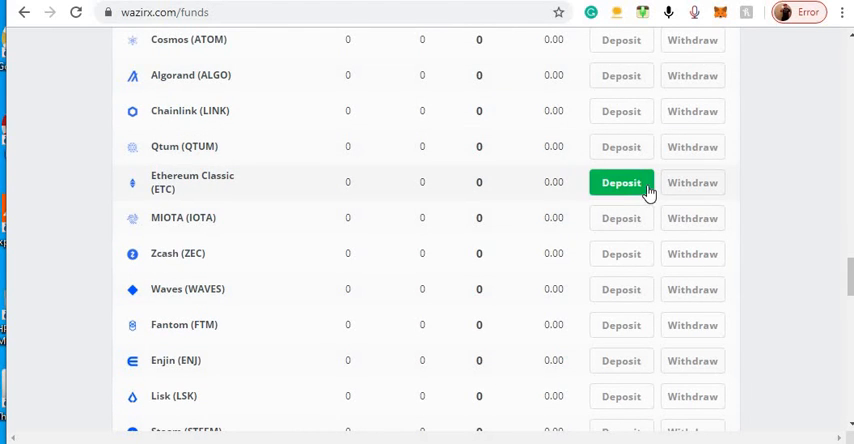
click(620, 182)
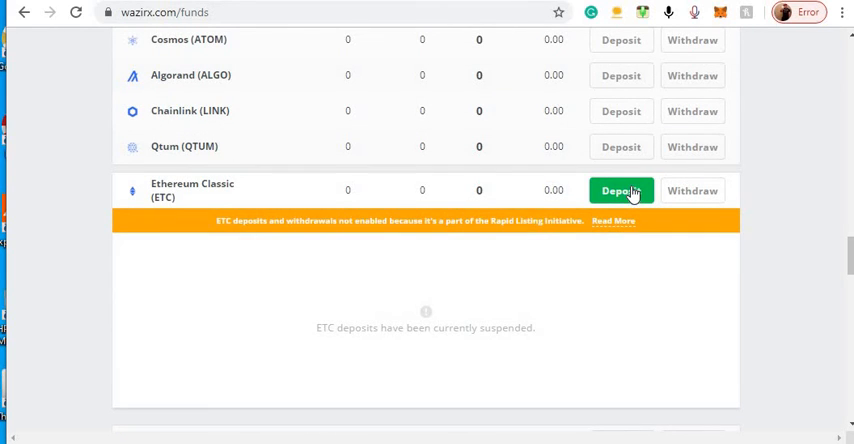
mouse_move(492, 152)
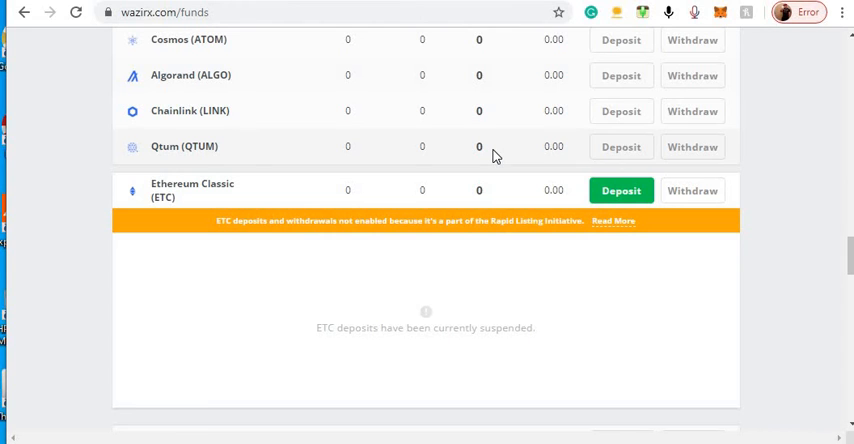
scroll(down, 3)
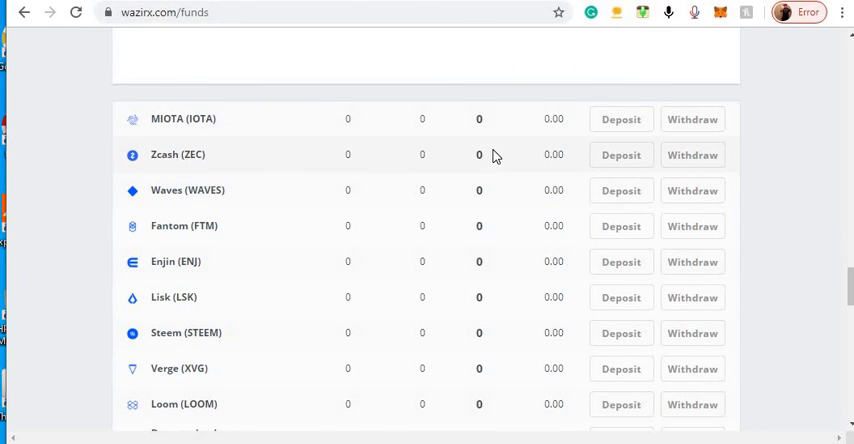
scroll(down, 3)
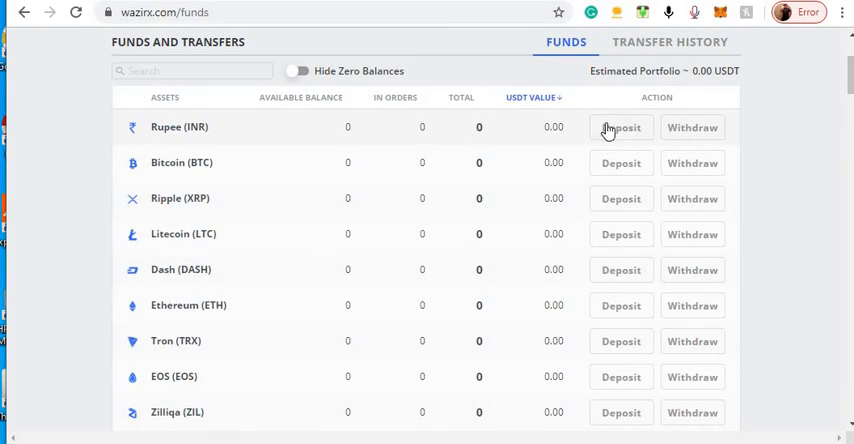
click(620, 128)
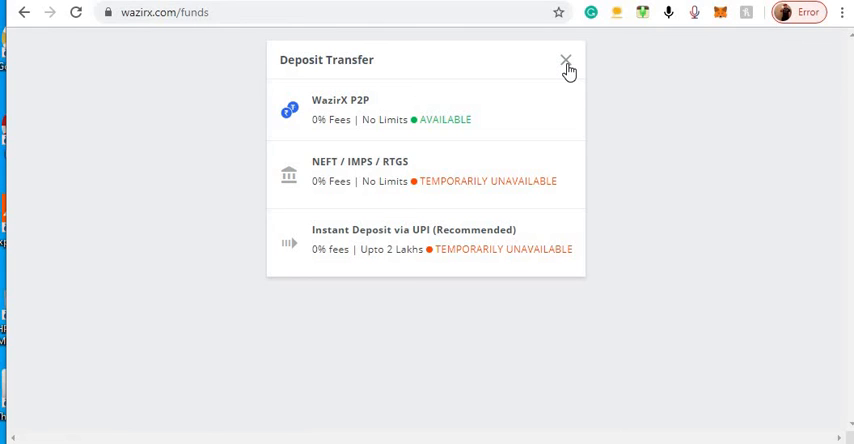
click(564, 62)
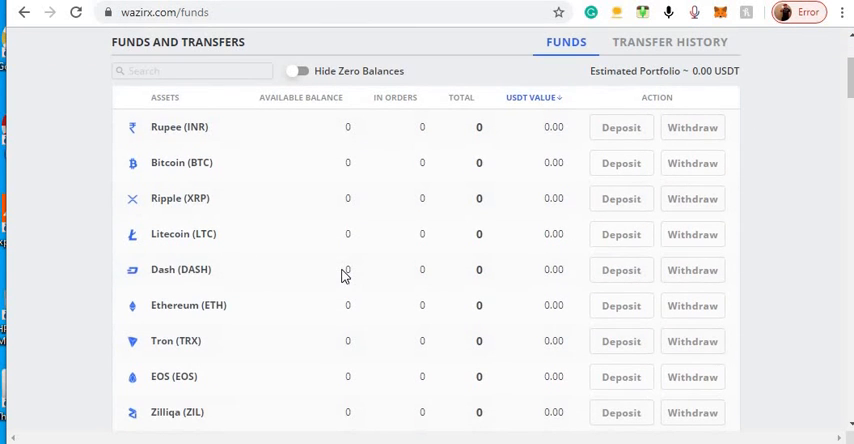
mouse_move(84, 212)
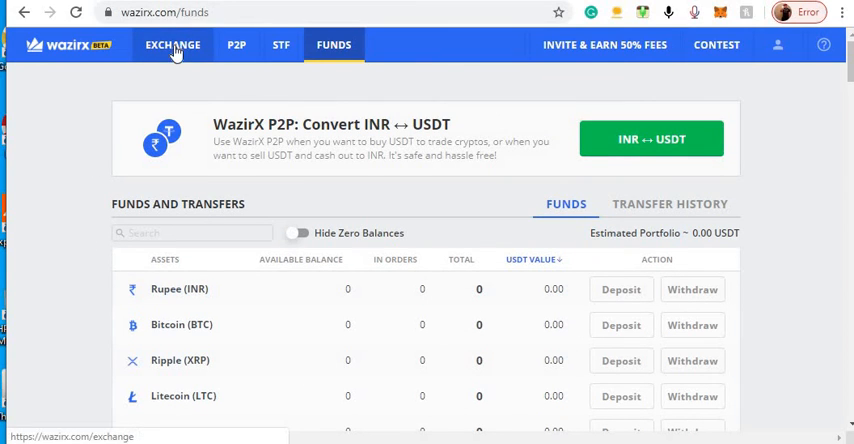
Open the XRP/USDT market and fill a limit order for 1 XRP at 0.19742 USDT, switched to Sell.
click(172, 44)
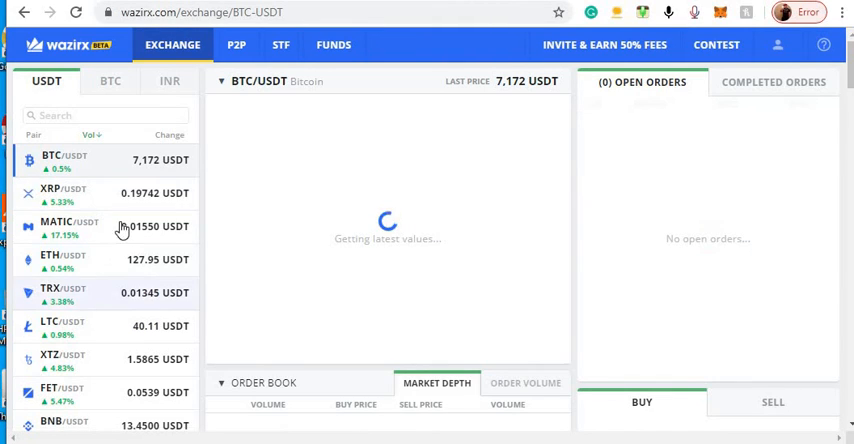
click(64, 192)
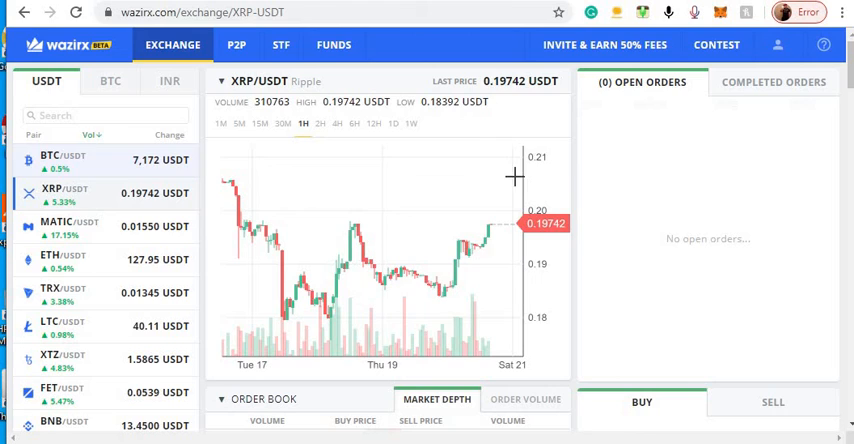
scroll(down, 3)
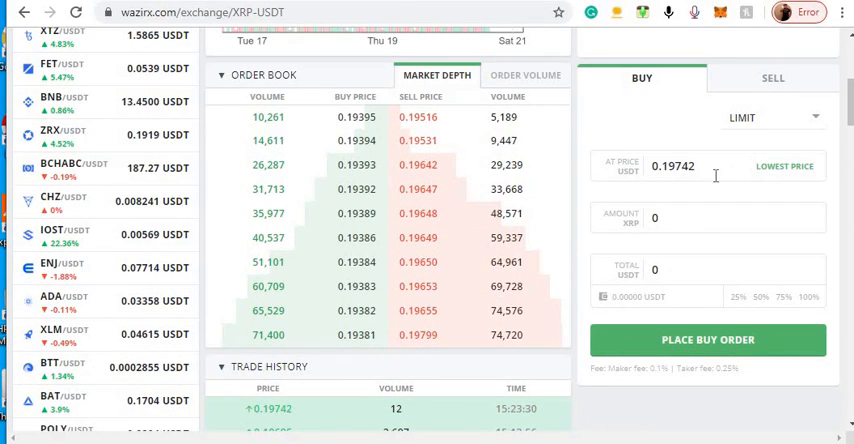
click(708, 218)
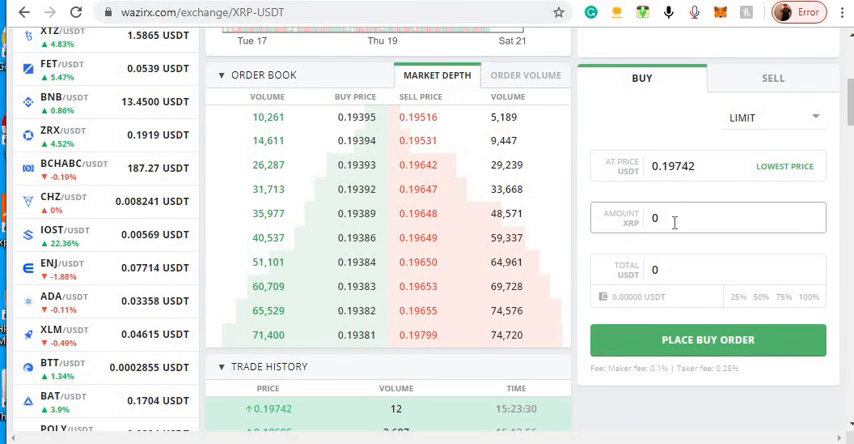
text(1)
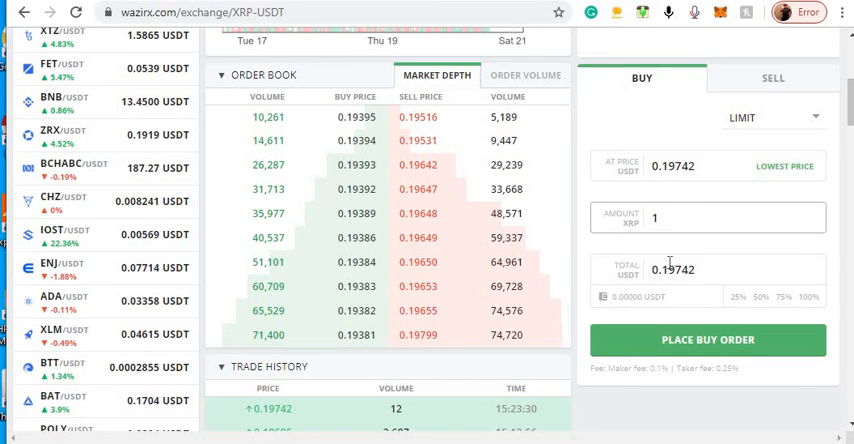
mouse_move(688, 356)
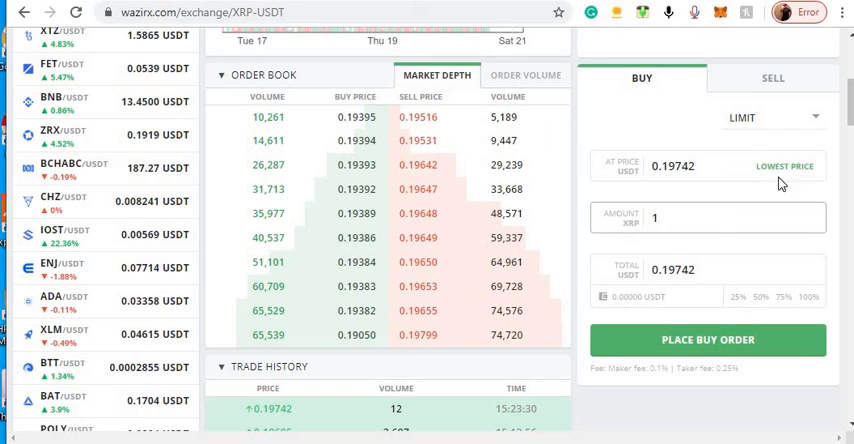
click(772, 78)
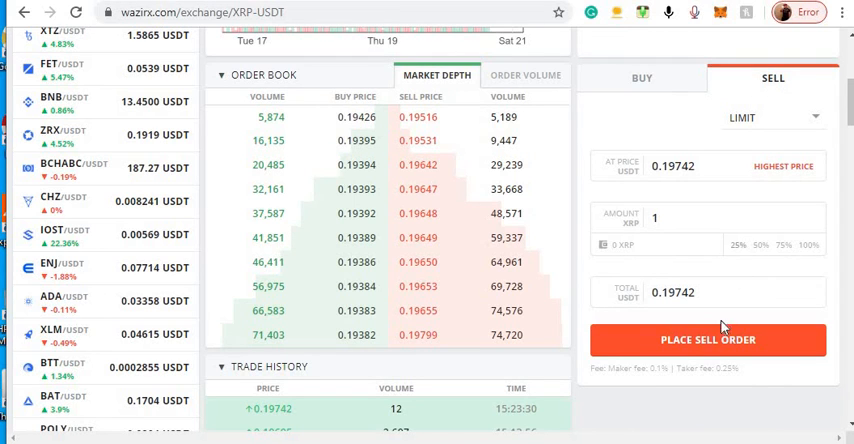